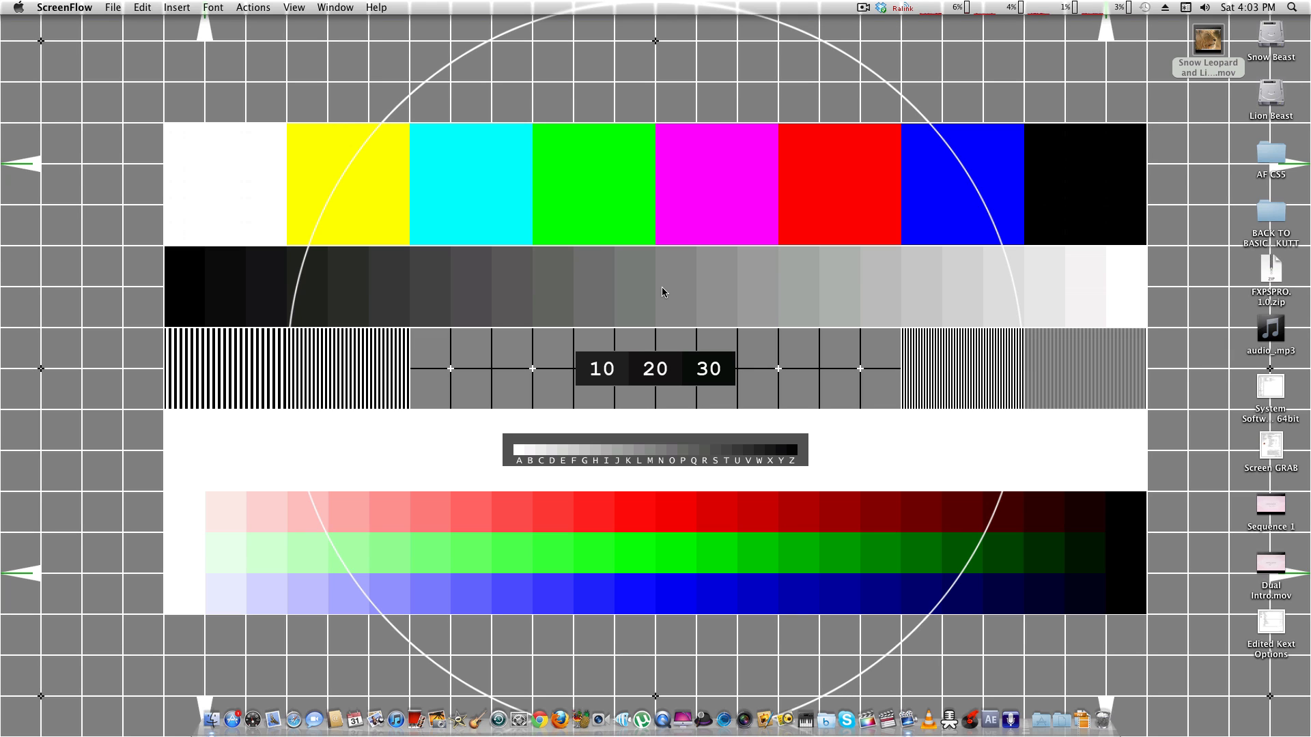
pyautogui.moveTo(644, 320)
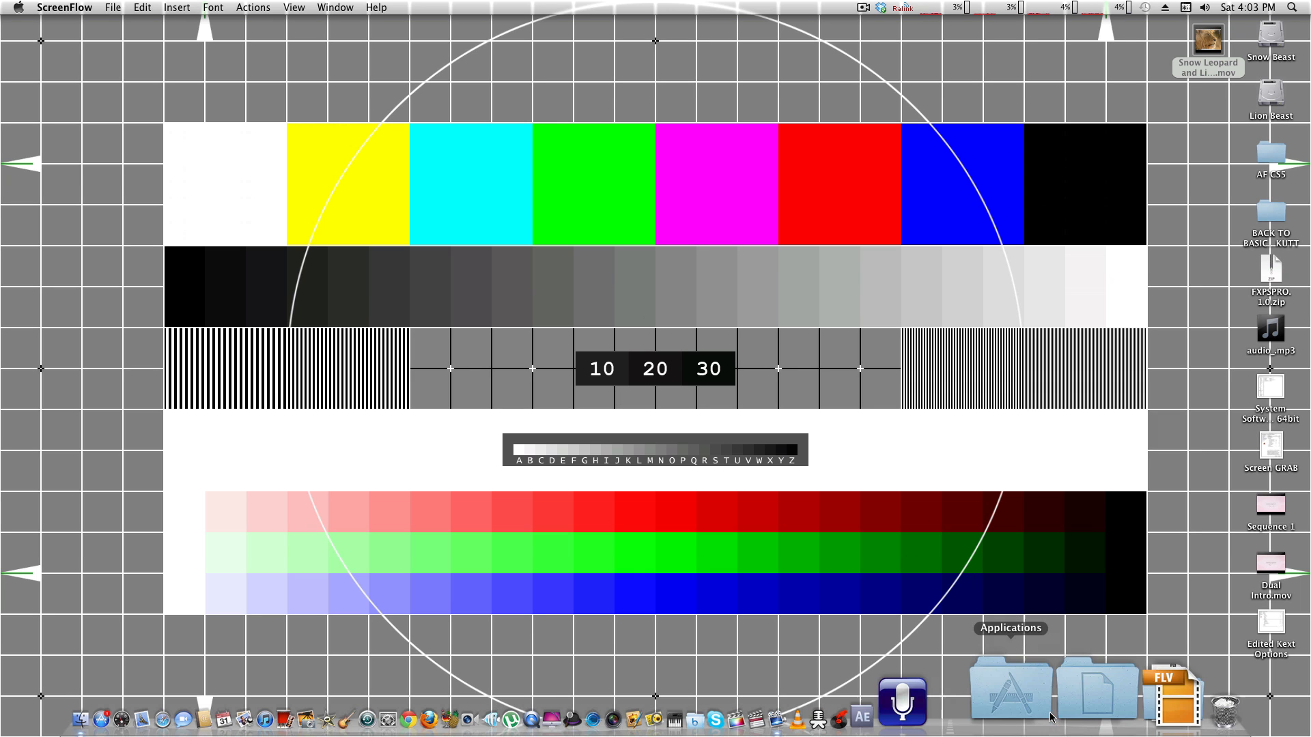
# Step: Open the Applications stack from the Dock as a grid
pyautogui.click(1031, 688)
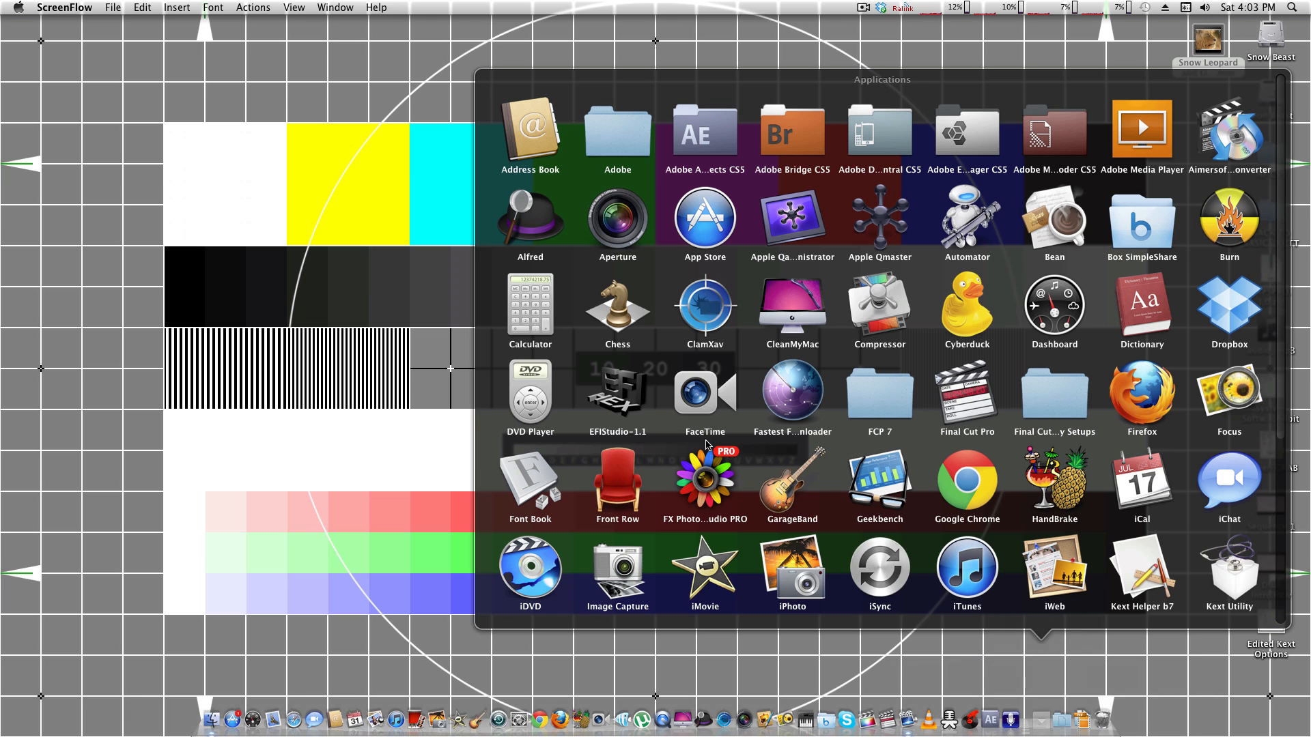
# Step: Launch DVD Player, play the NORBIT_4X3 disc to its preview rating screen, and open the DVD Player menu
pyautogui.click(529, 391)
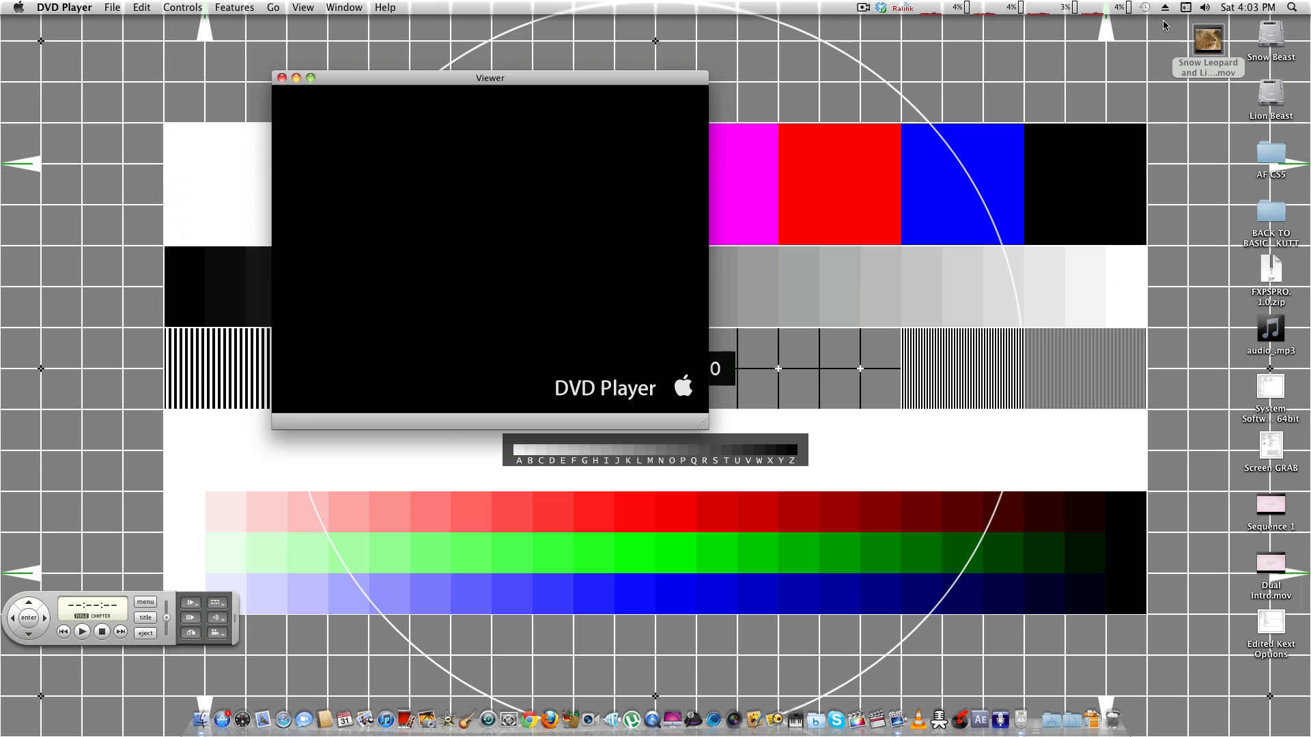
pyautogui.moveTo(965, 96)
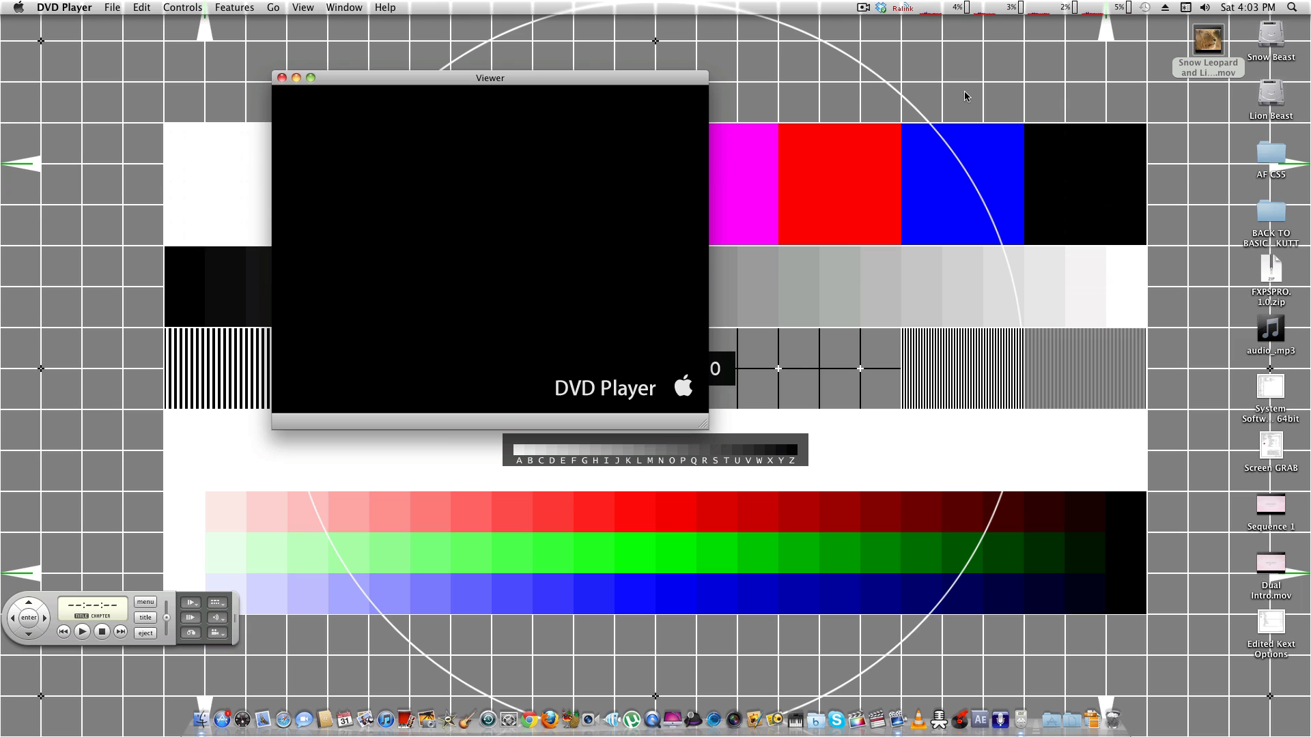
pyautogui.moveTo(960, 104)
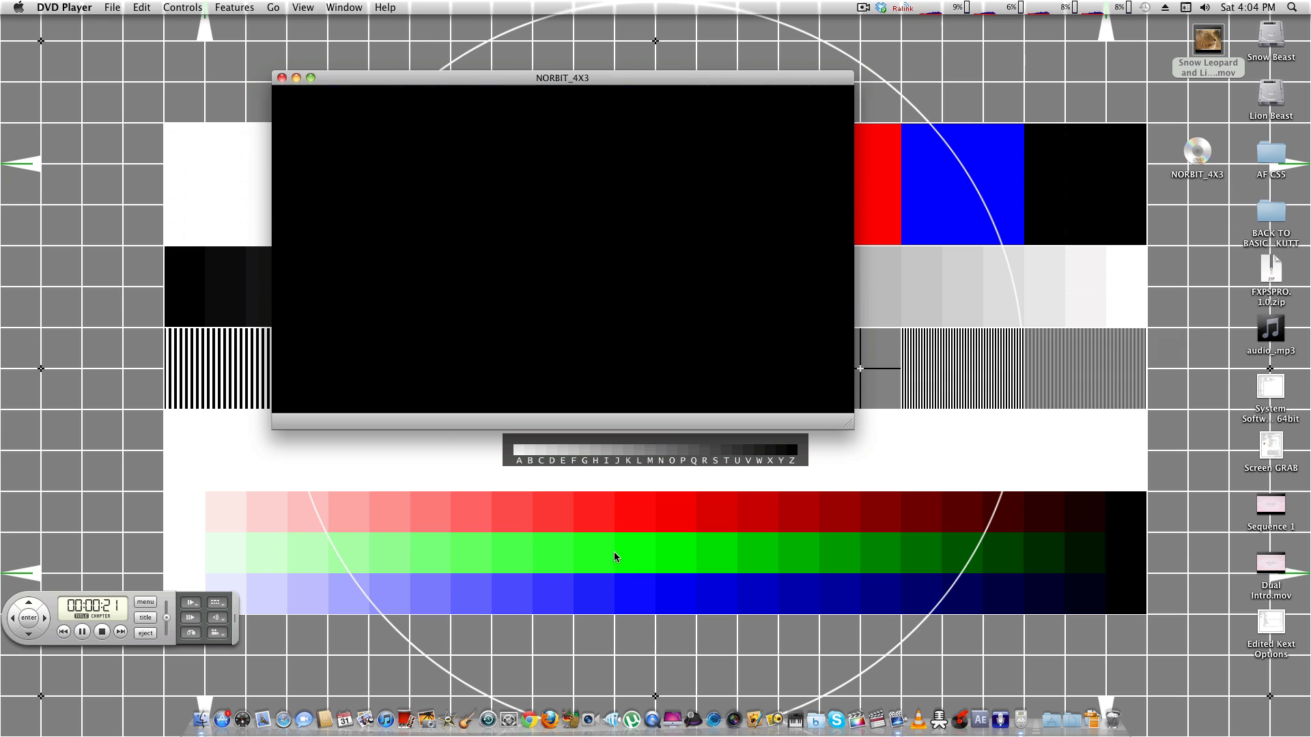
pyautogui.moveTo(97, 651)
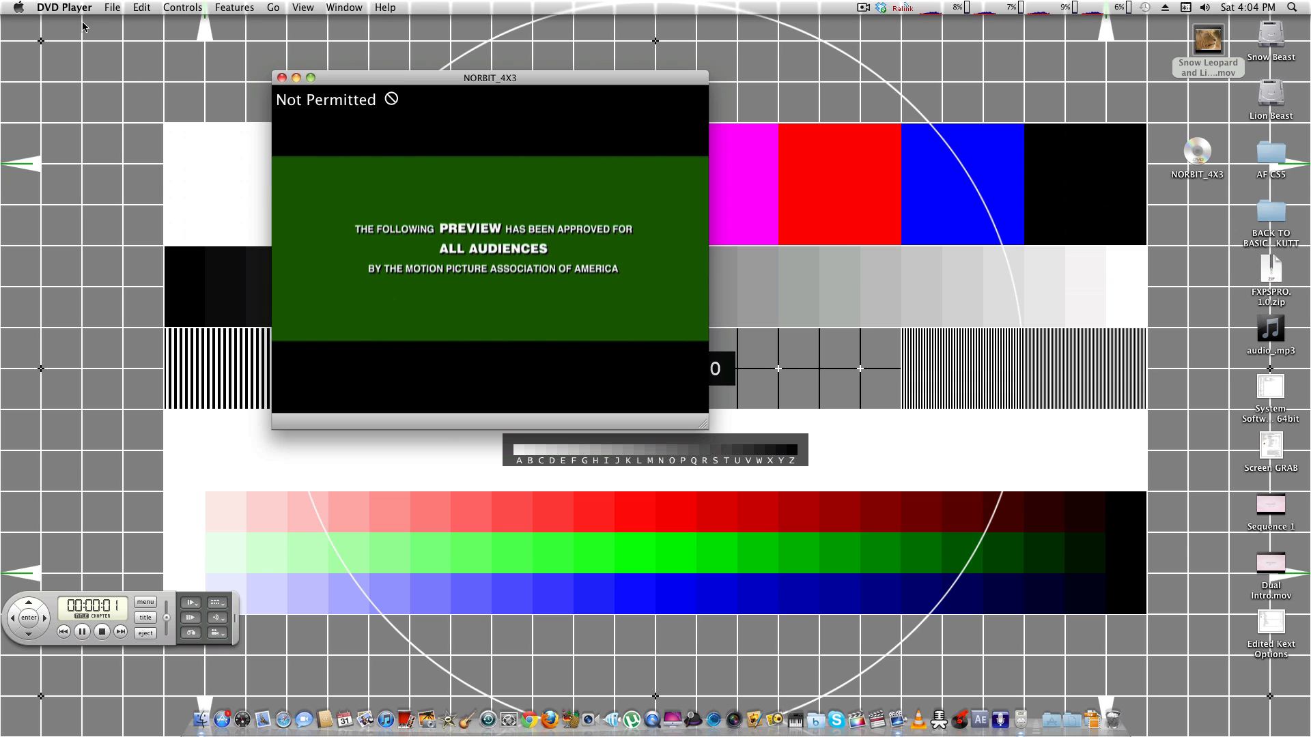
pyautogui.click(64, 7)
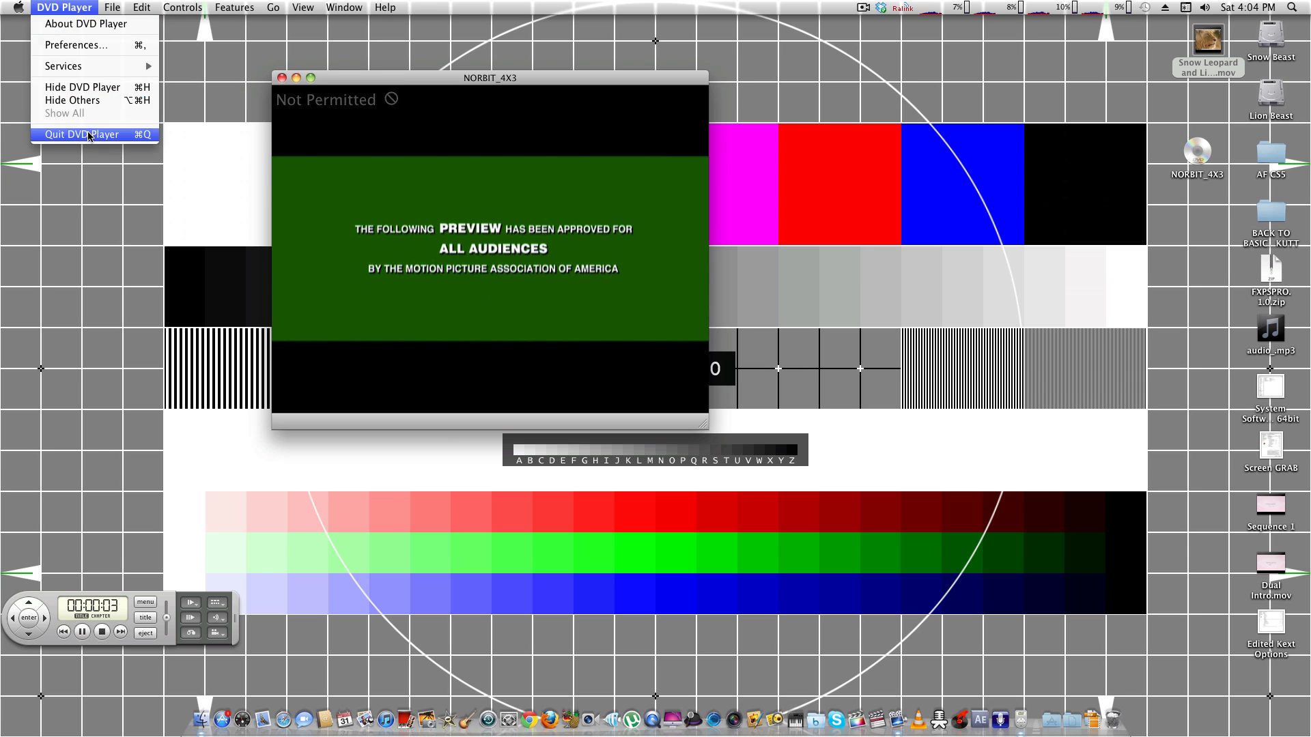
# Step: Quit DVD Player, then scroll through the reopened Applications stack and dismiss it
pyautogui.click(81, 135)
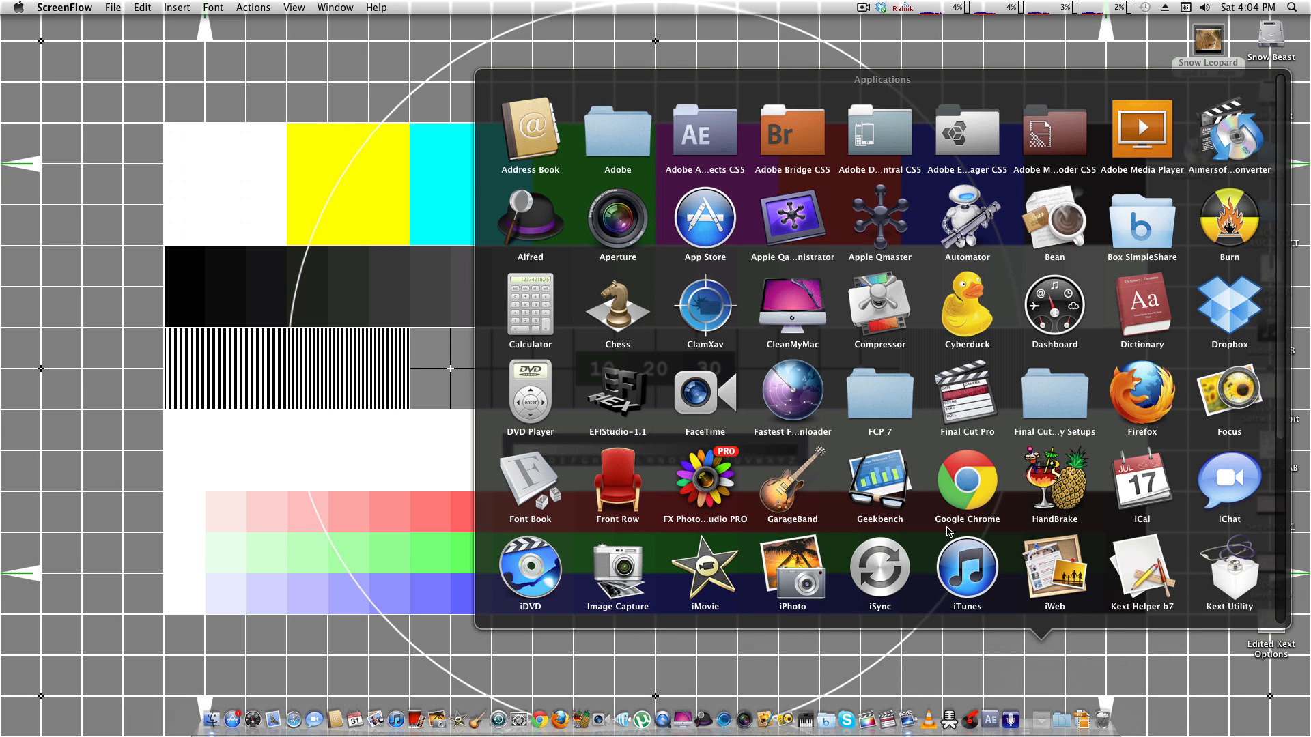
pyautogui.moveTo(1030, 336)
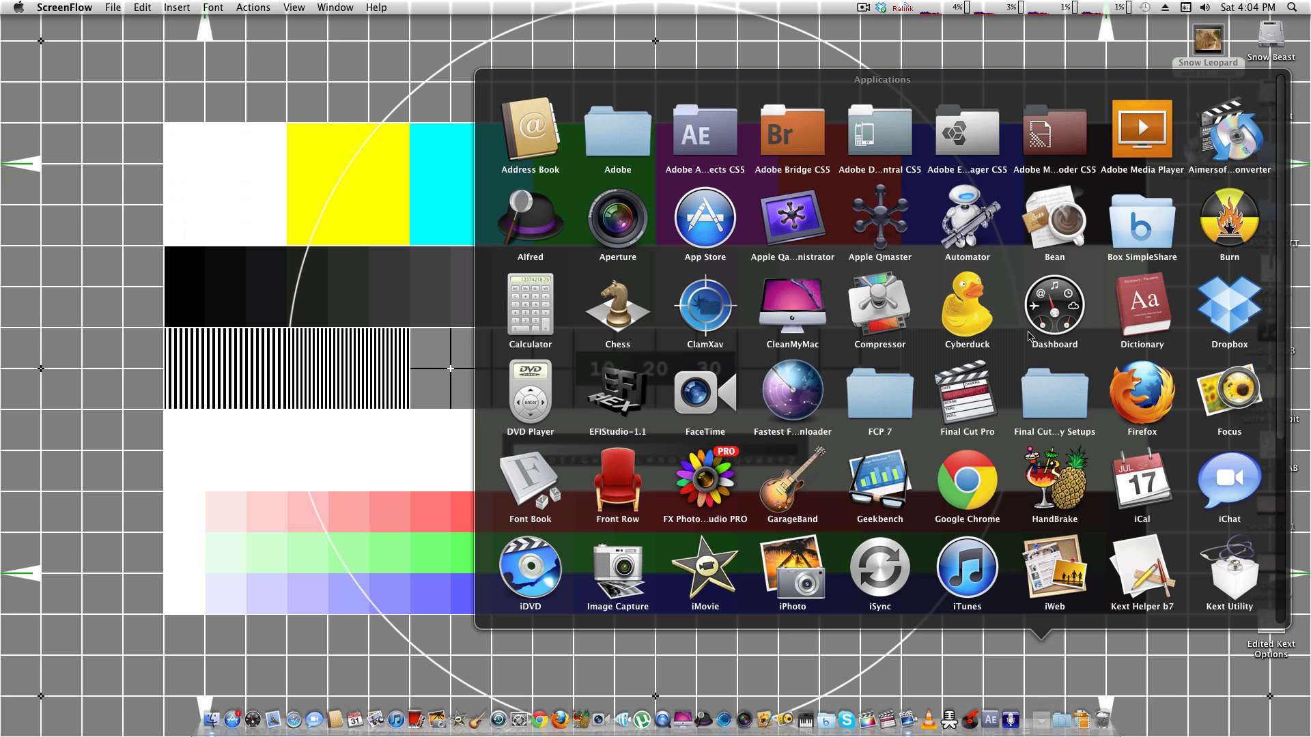
pyautogui.scroll(-3)
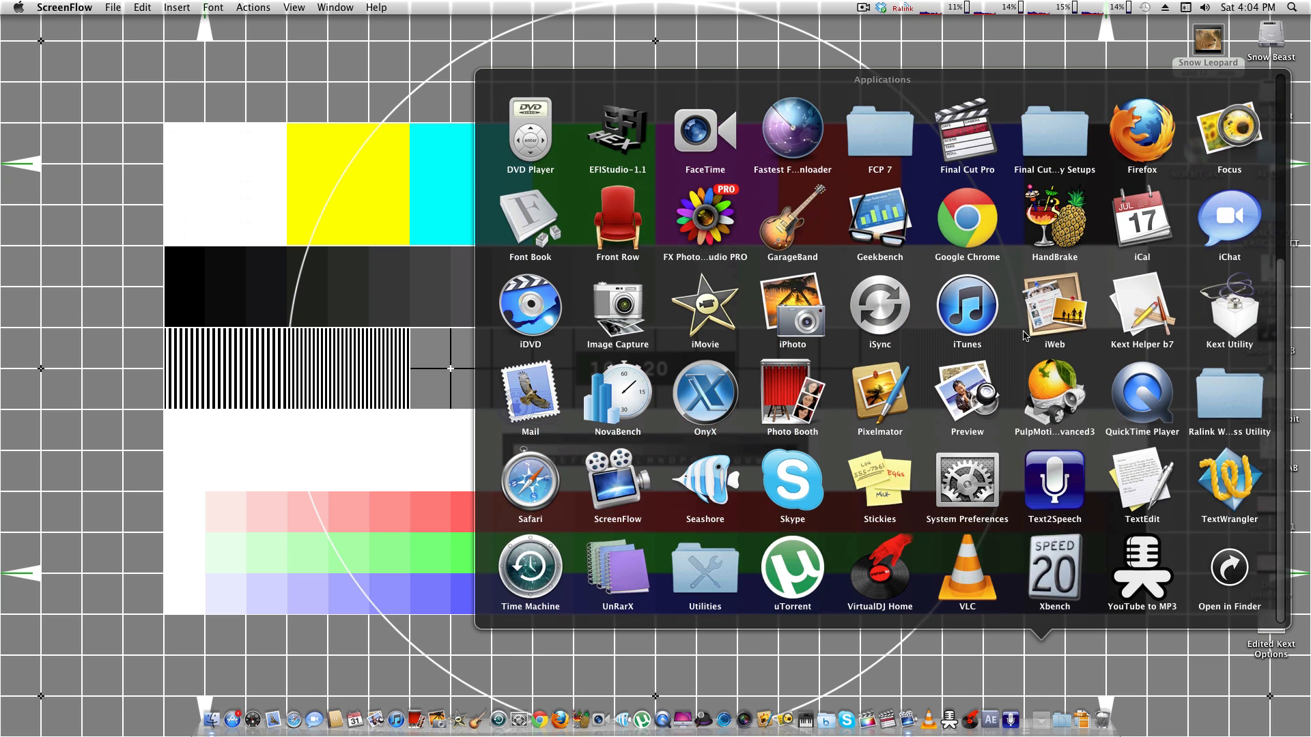
pyautogui.moveTo(1156, 534)
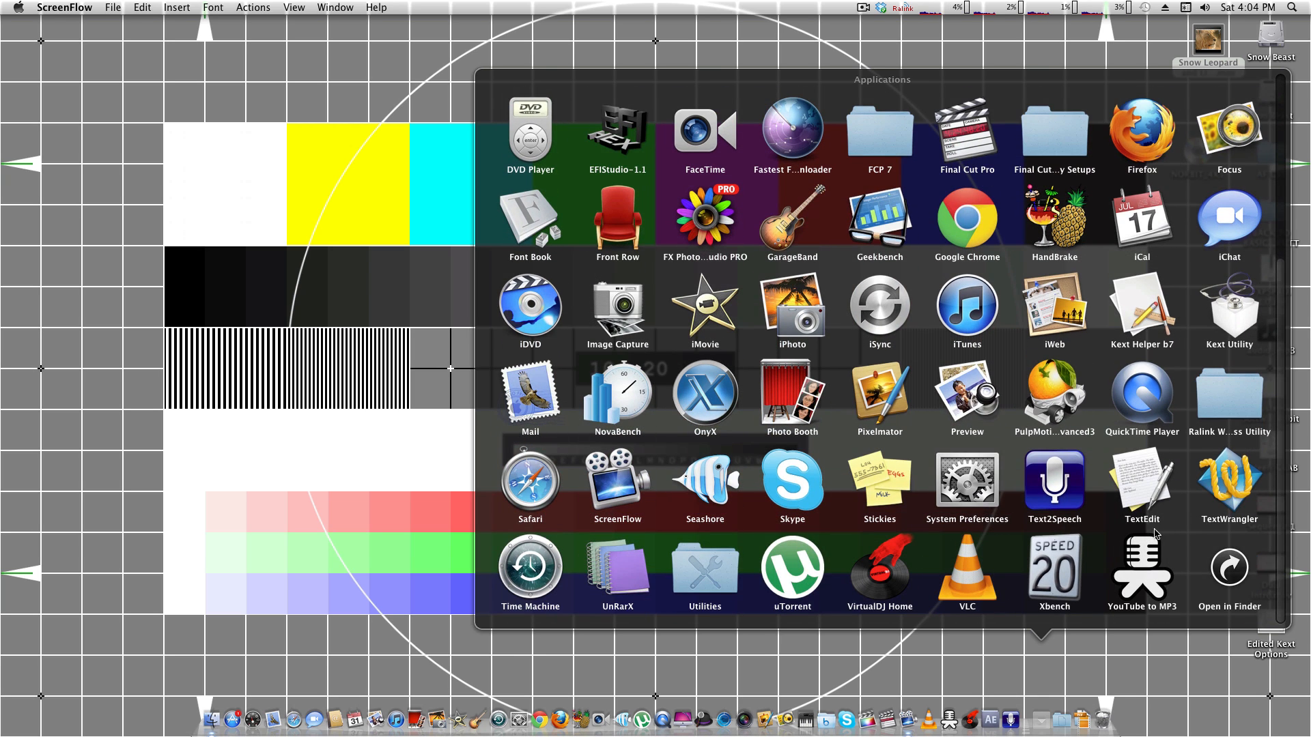
pyautogui.scroll(3)
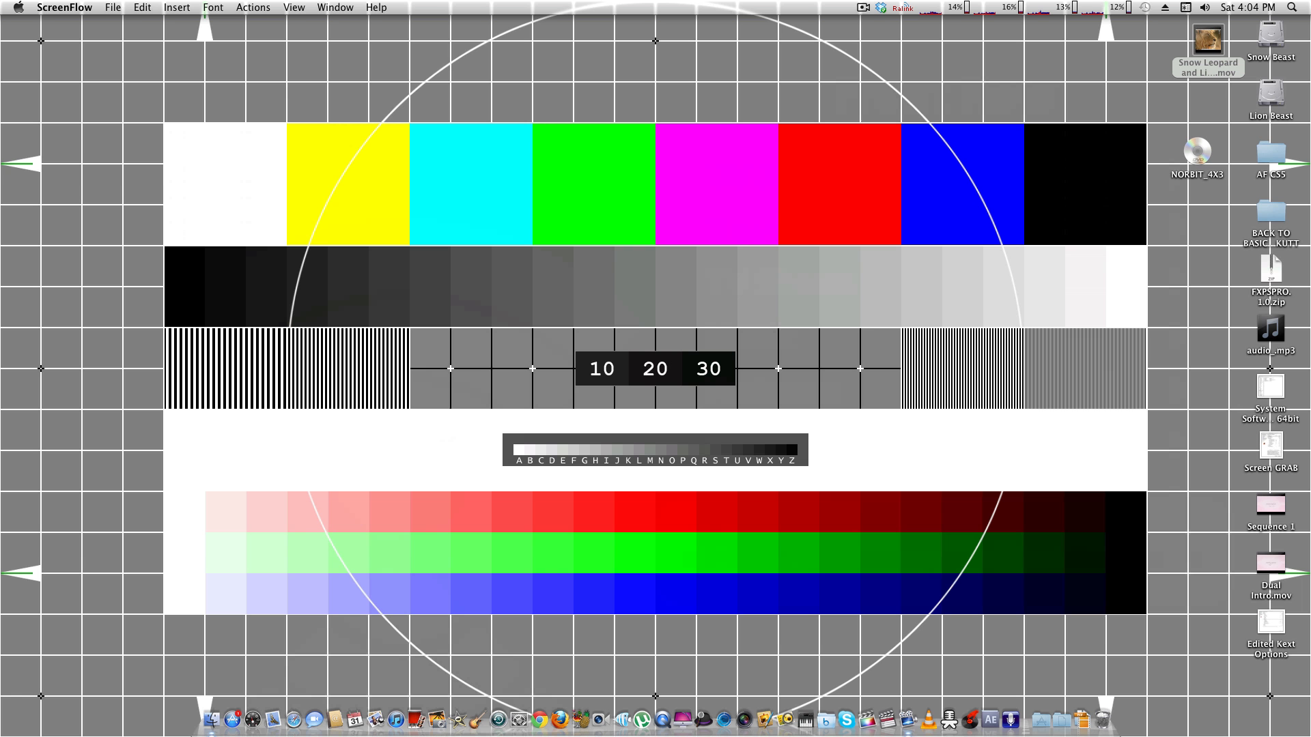
pyautogui.moveTo(633, 484)
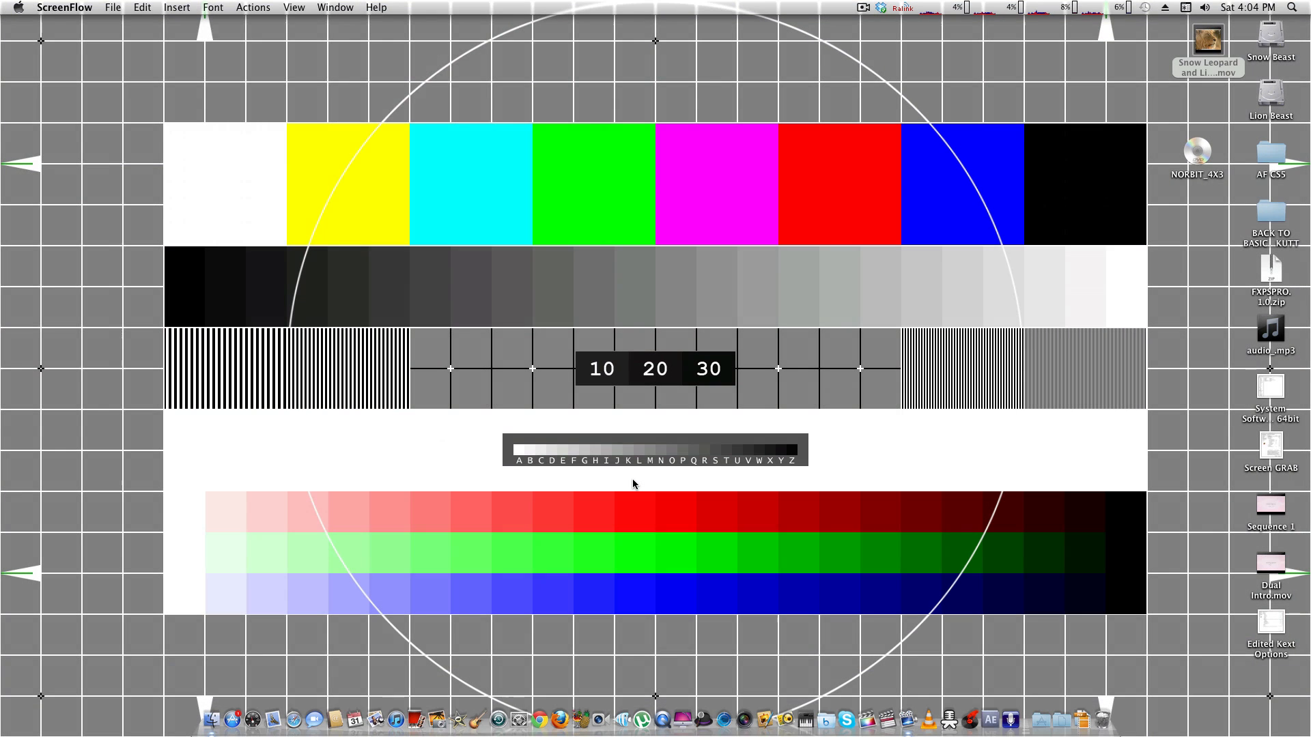
# Step: Add the Business search widget to Dashboard and return to the desktop
pyautogui.press('F12')
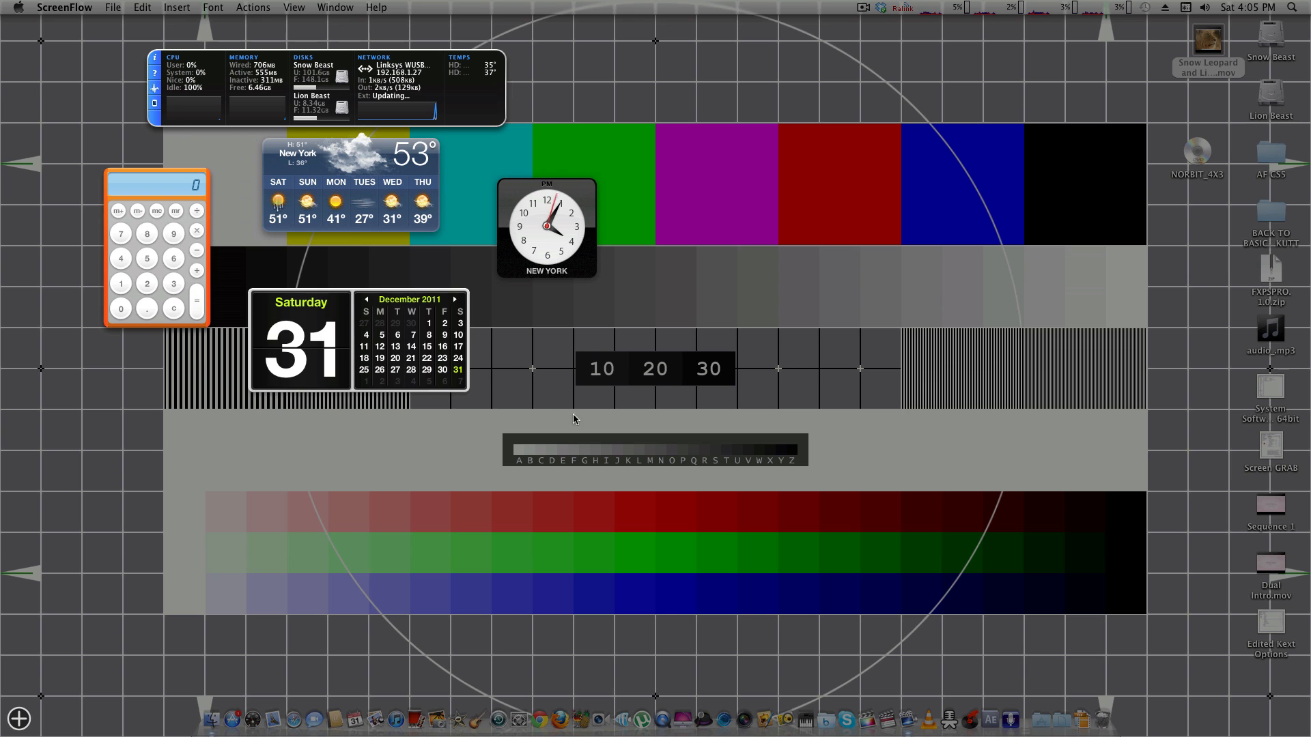
pyautogui.moveTo(57, 698)
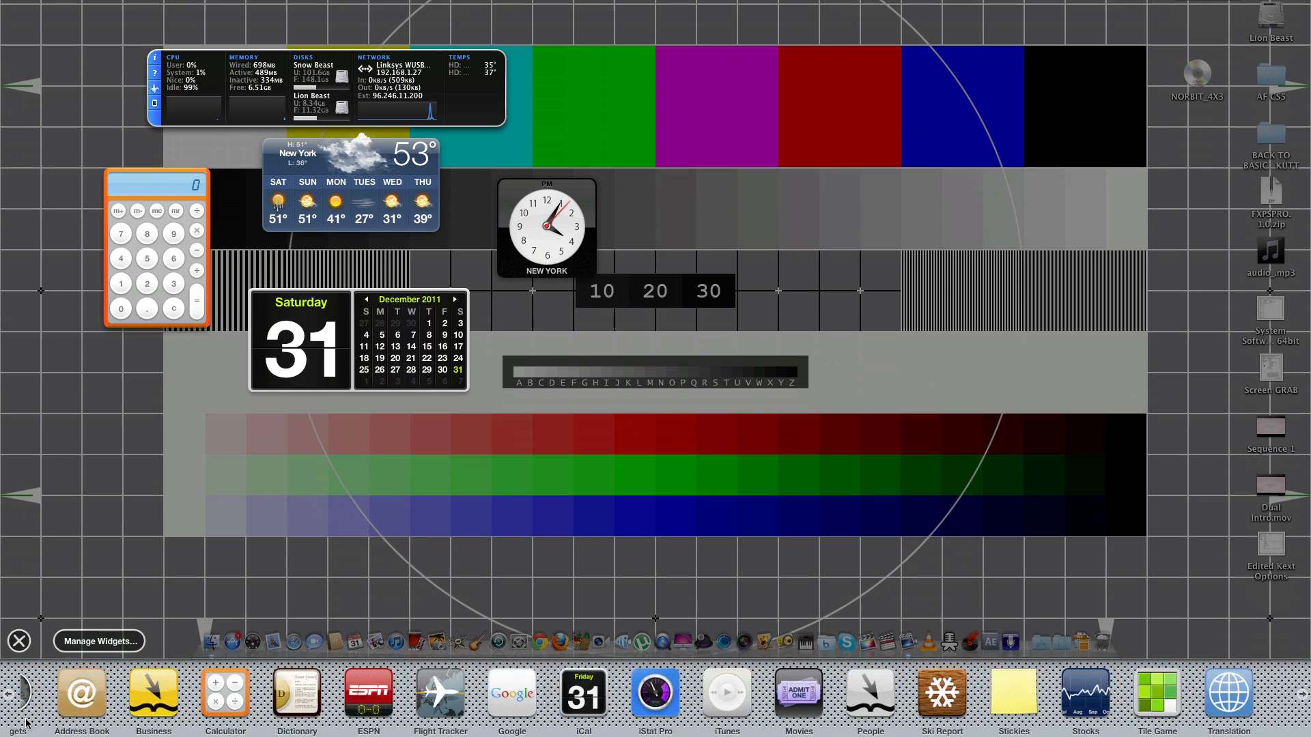
pyautogui.click(19, 641)
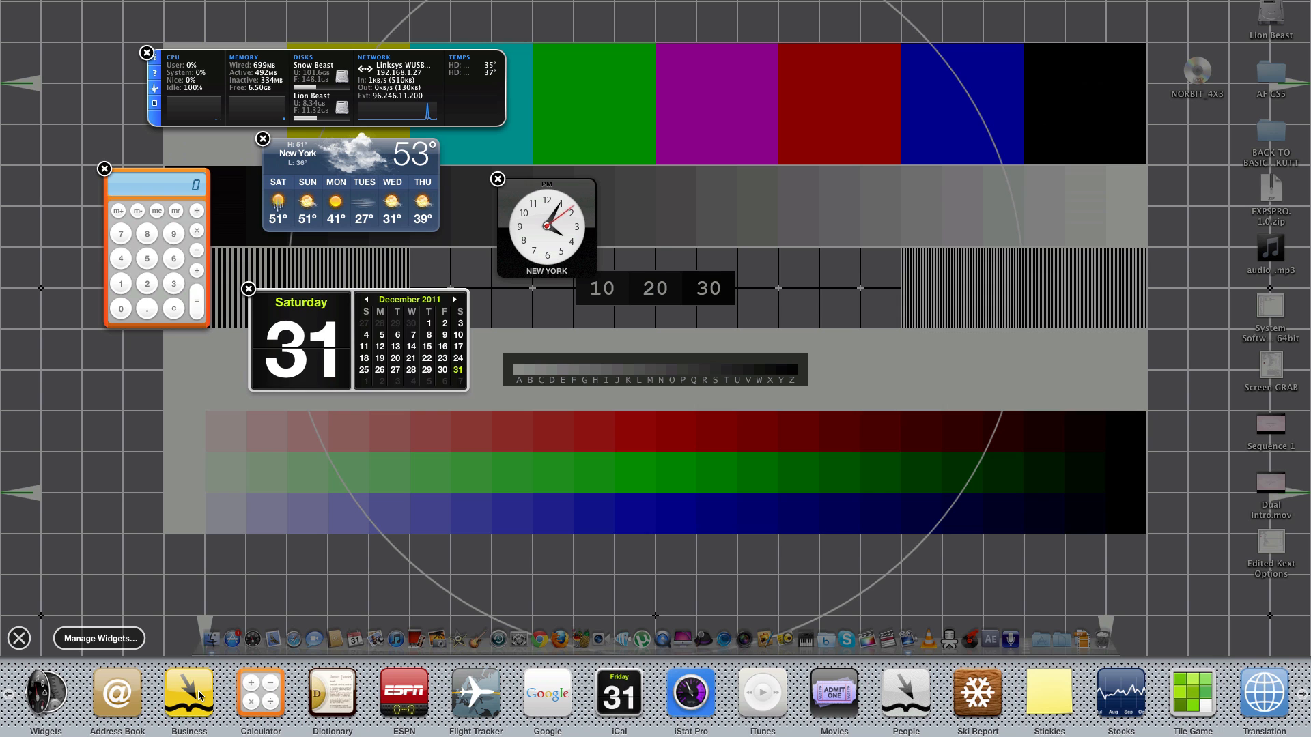
pyautogui.click(188, 692)
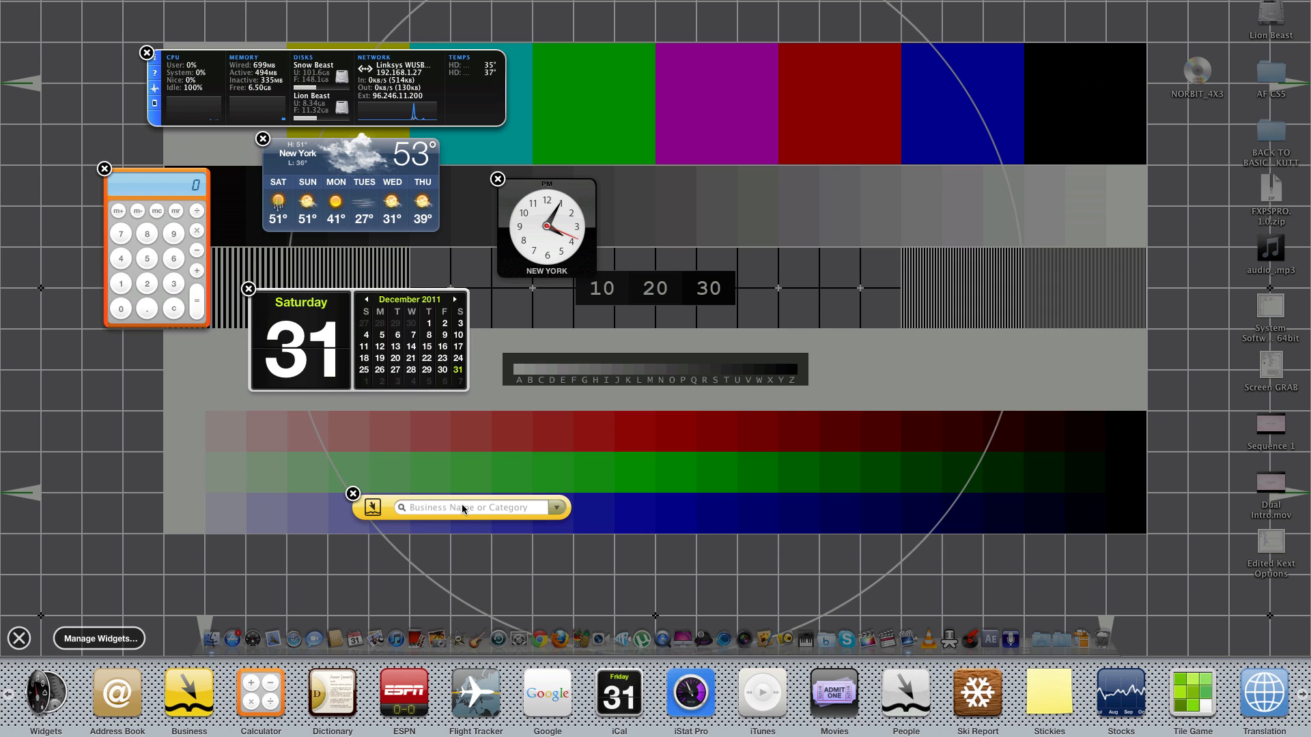
pyautogui.click(351, 493)
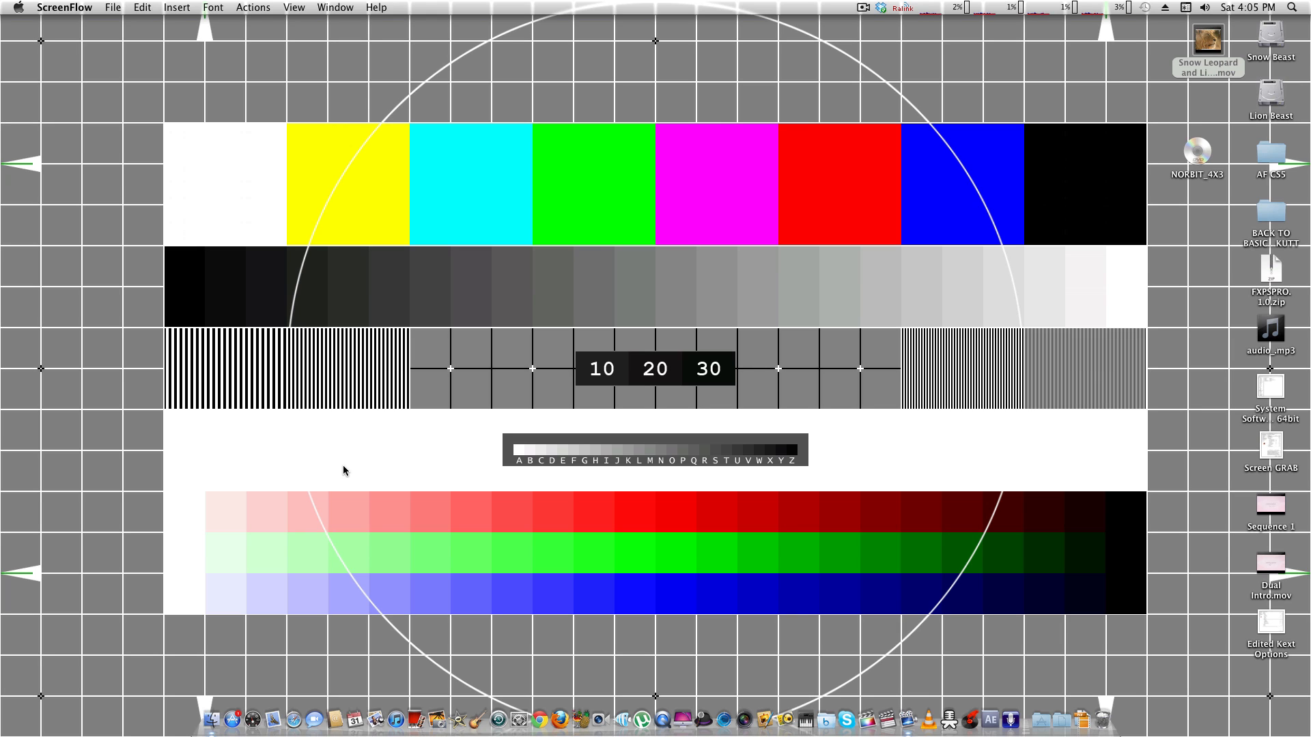
pyautogui.moveTo(76, 65)
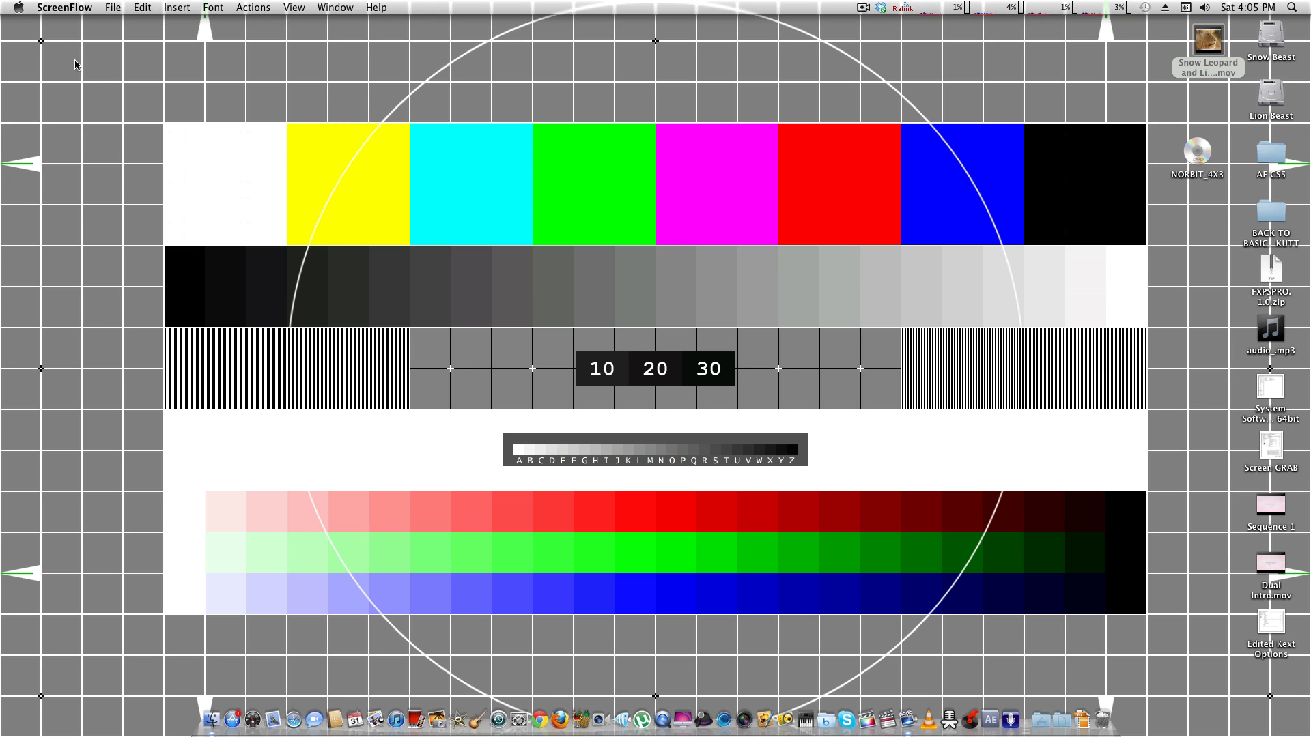
pyautogui.moveTo(354, 115)
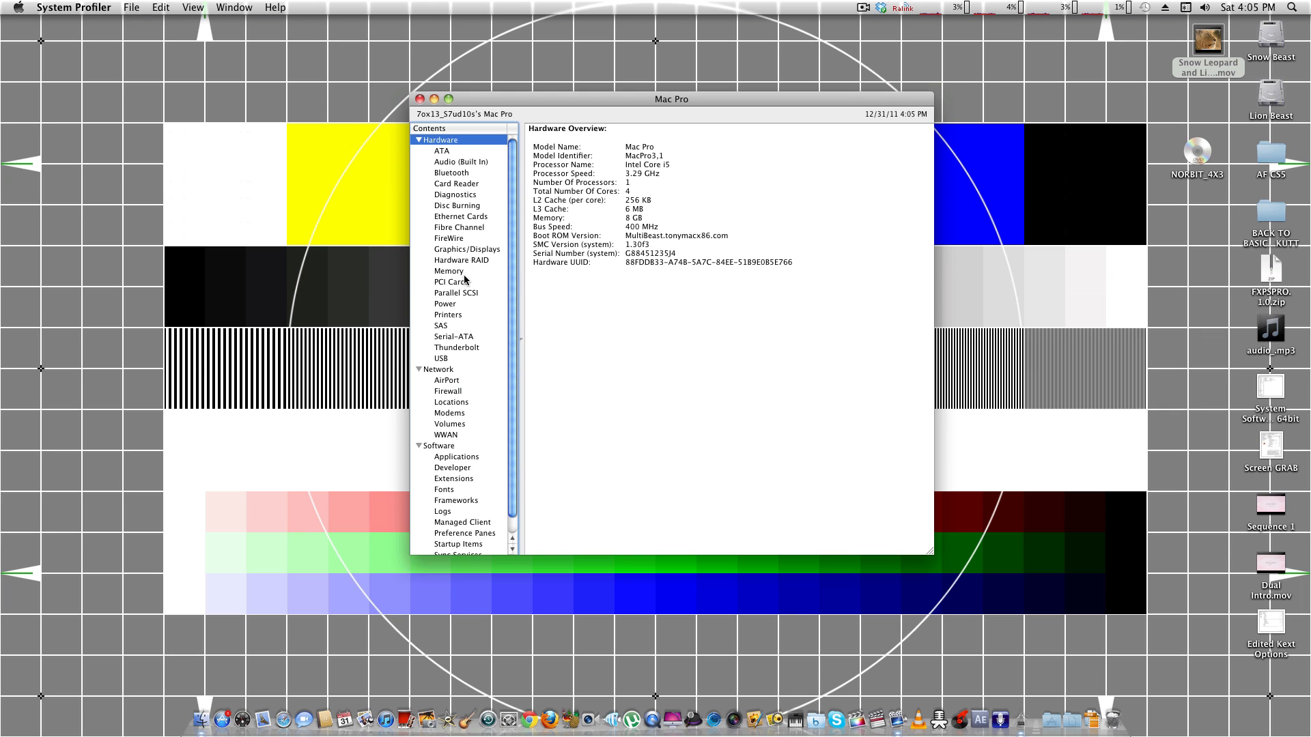
# Step: Select Graphics/Displays in System Profiler to show the GeForce GTS 250 and display details
pyautogui.click(467, 249)
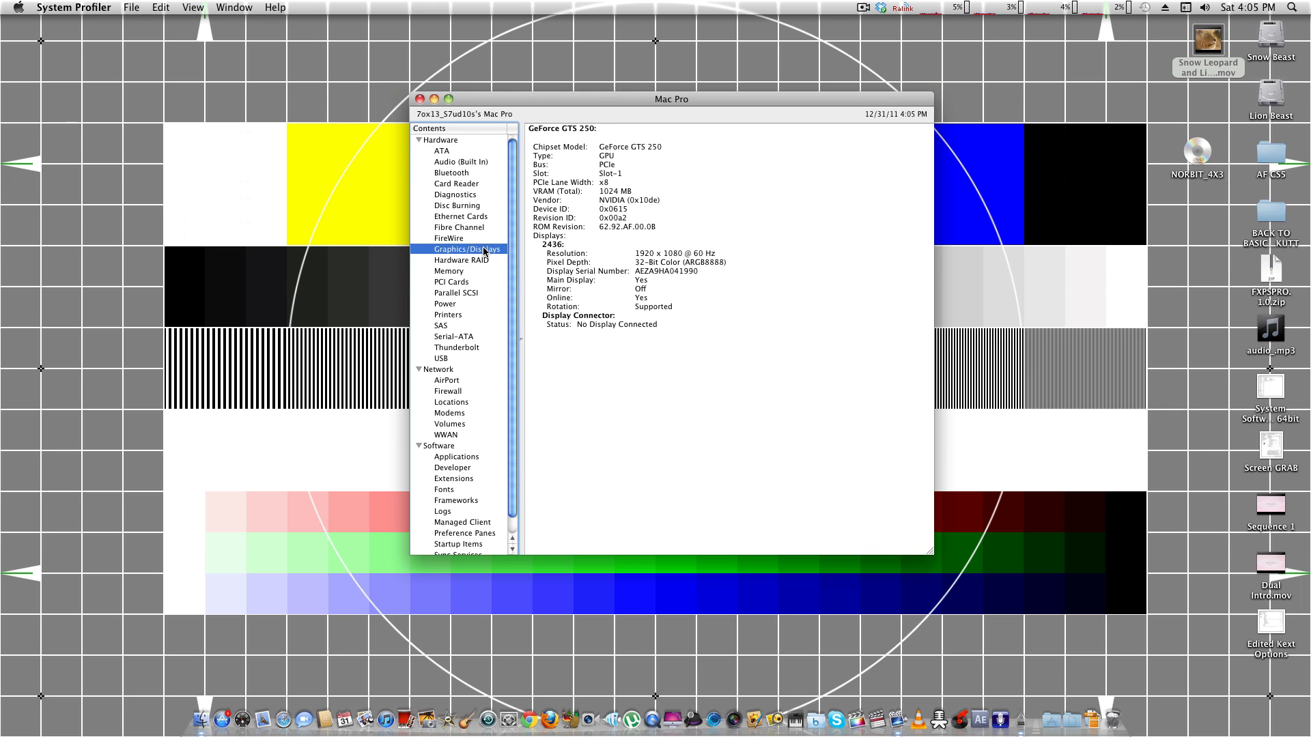